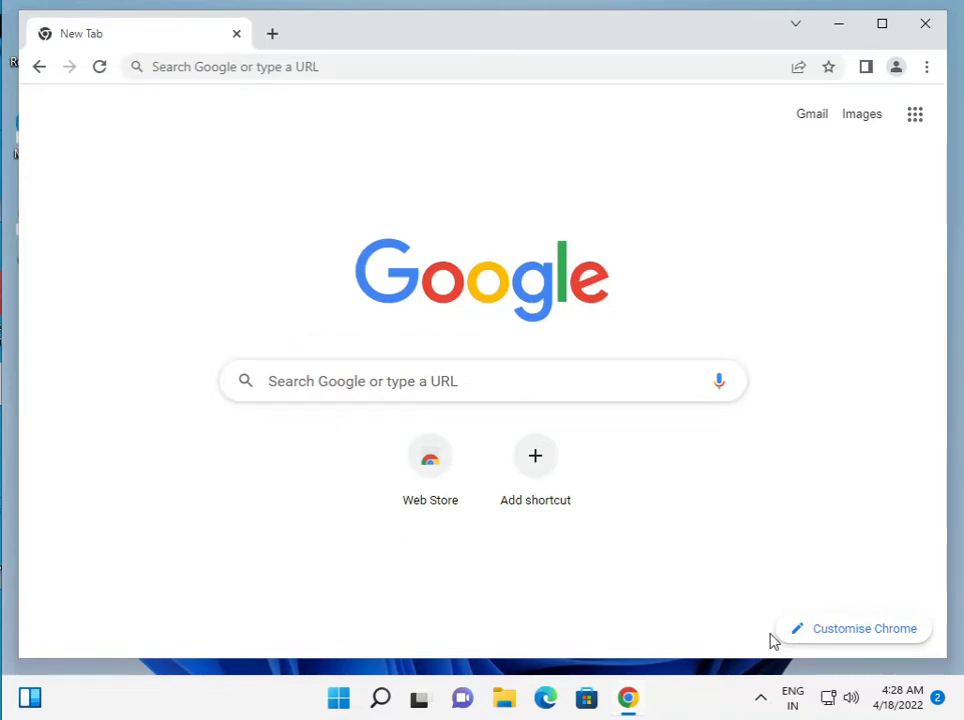
mouse_move(872, 460)
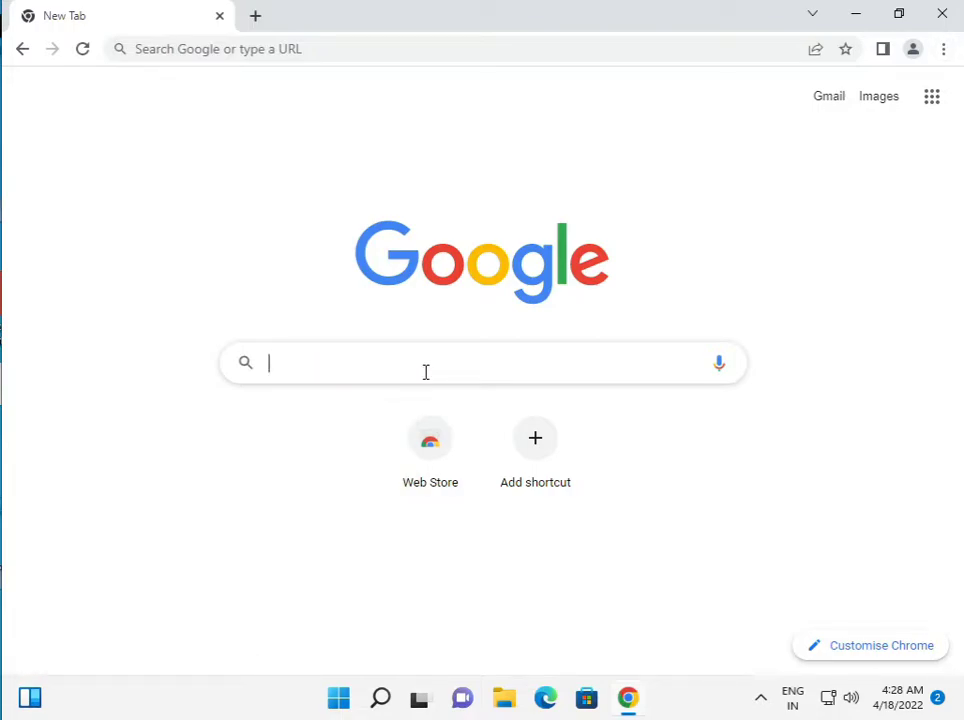
- Search Google for 'one drive download' and look through the results for Microsoft's download pages
type("one dr")
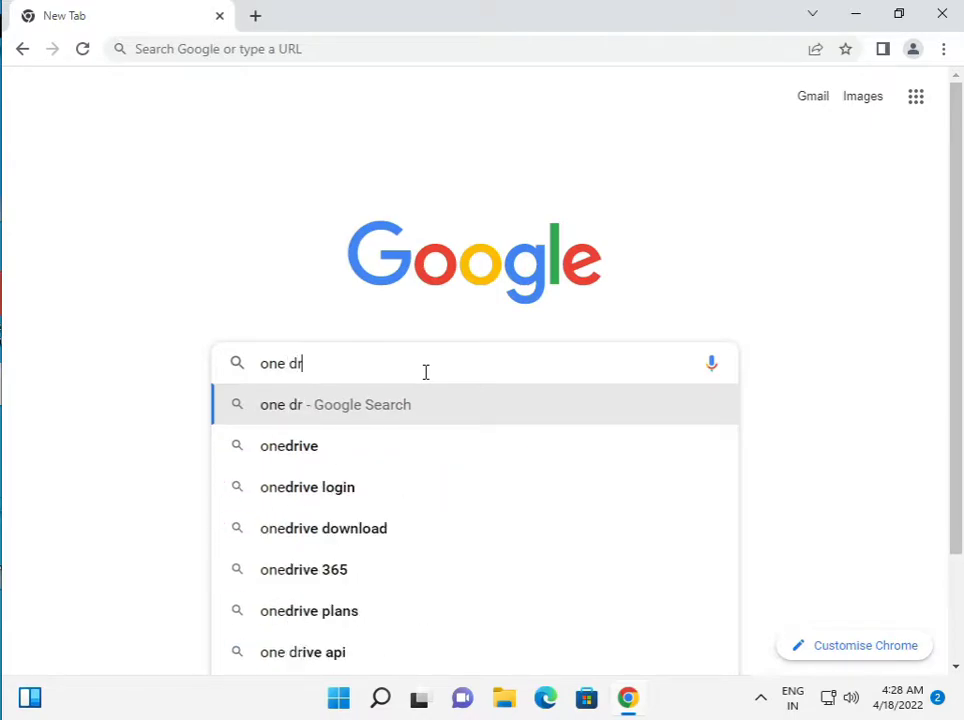
type("ive d")
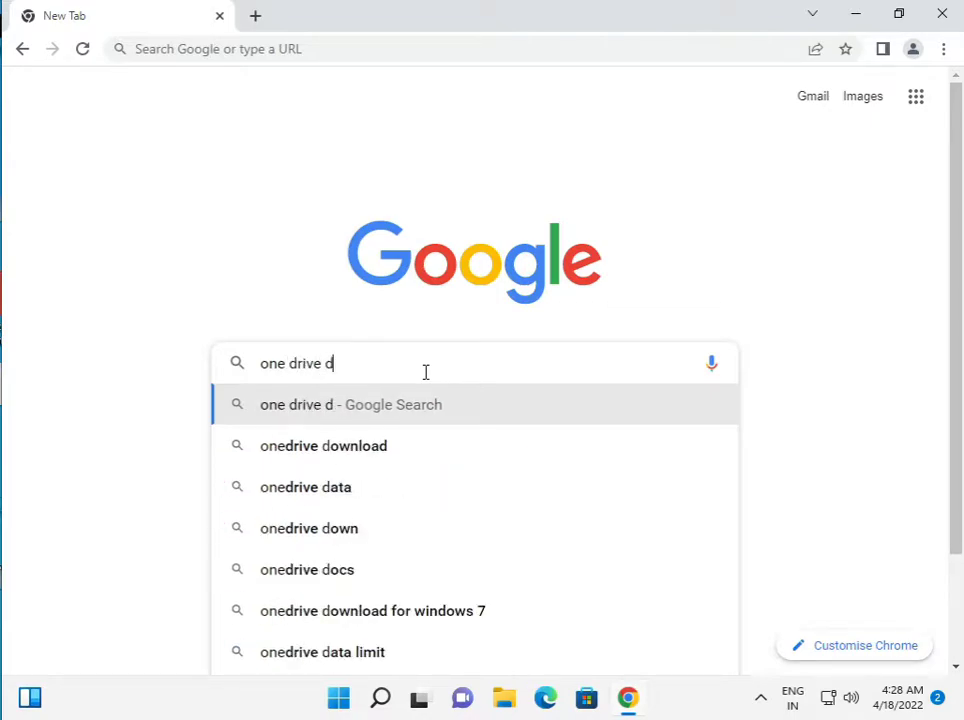
type("ownload")
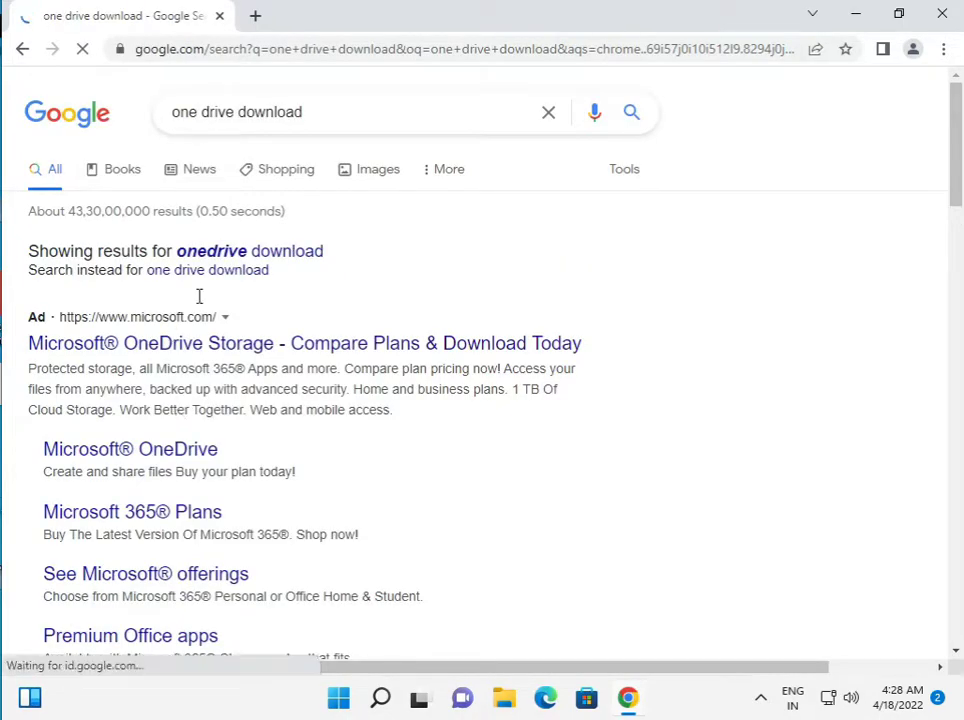
scroll("down", 3)
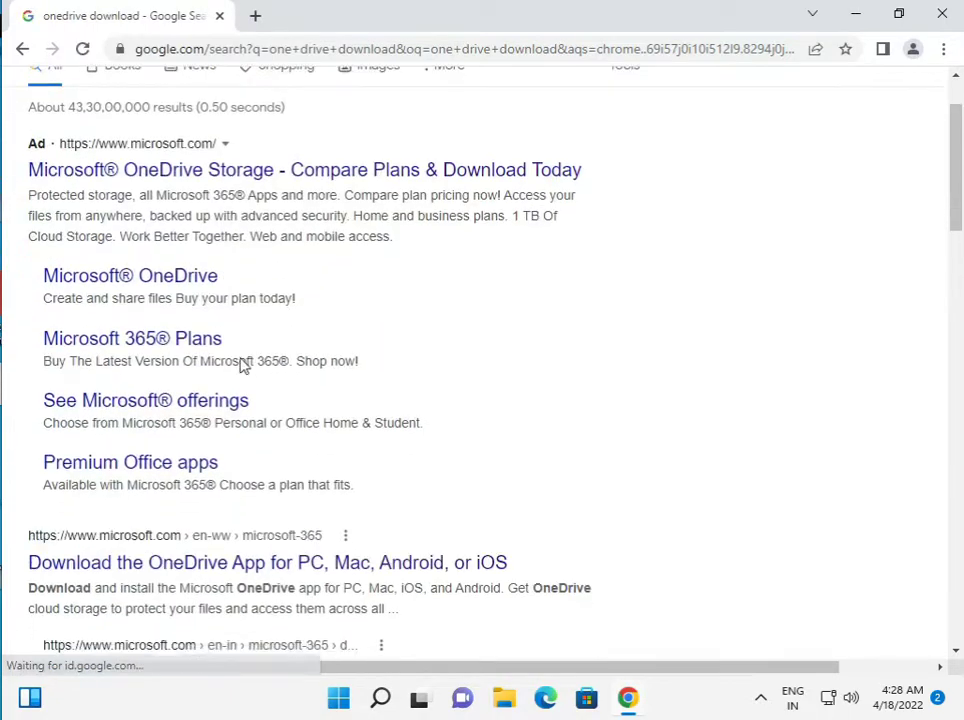
scroll("down", 3)
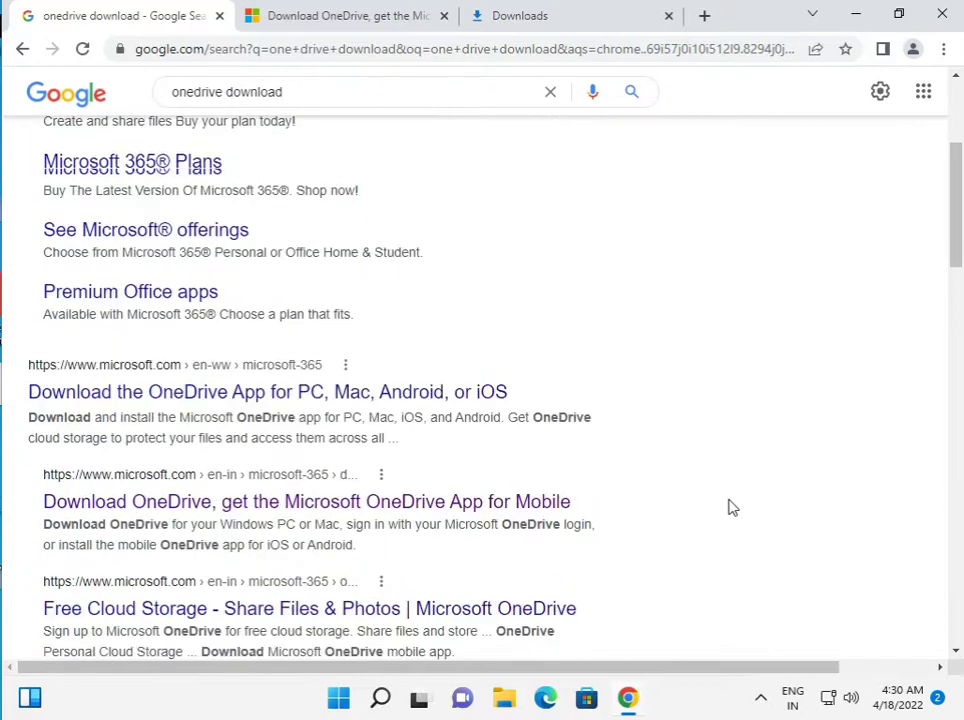
scroll("down", 3)
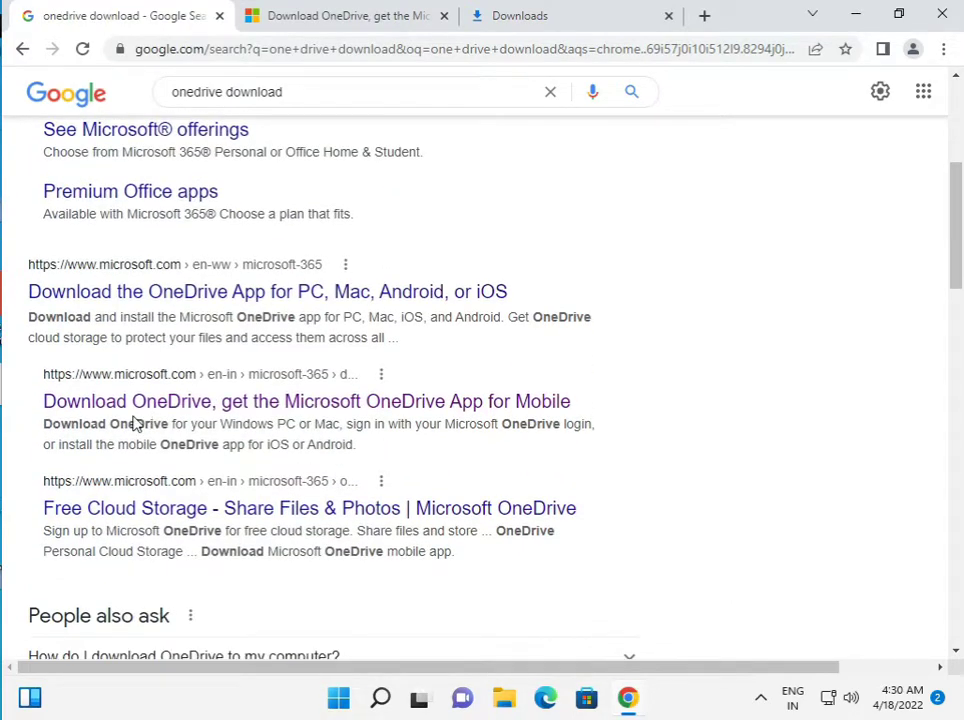
mouse_move(204, 410)
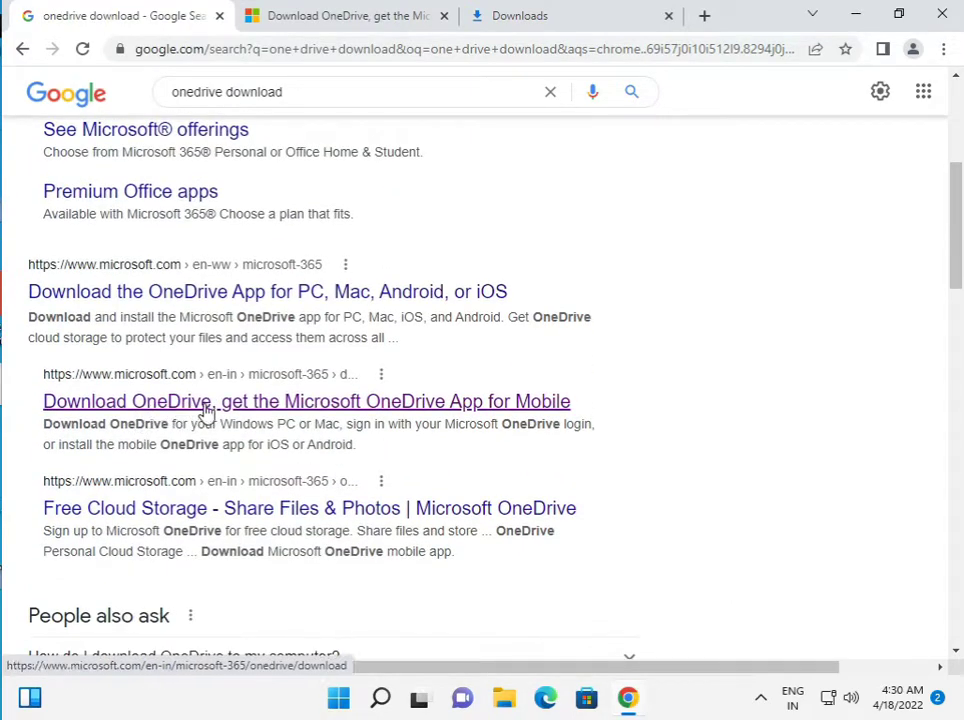
mouse_move(344, 410)
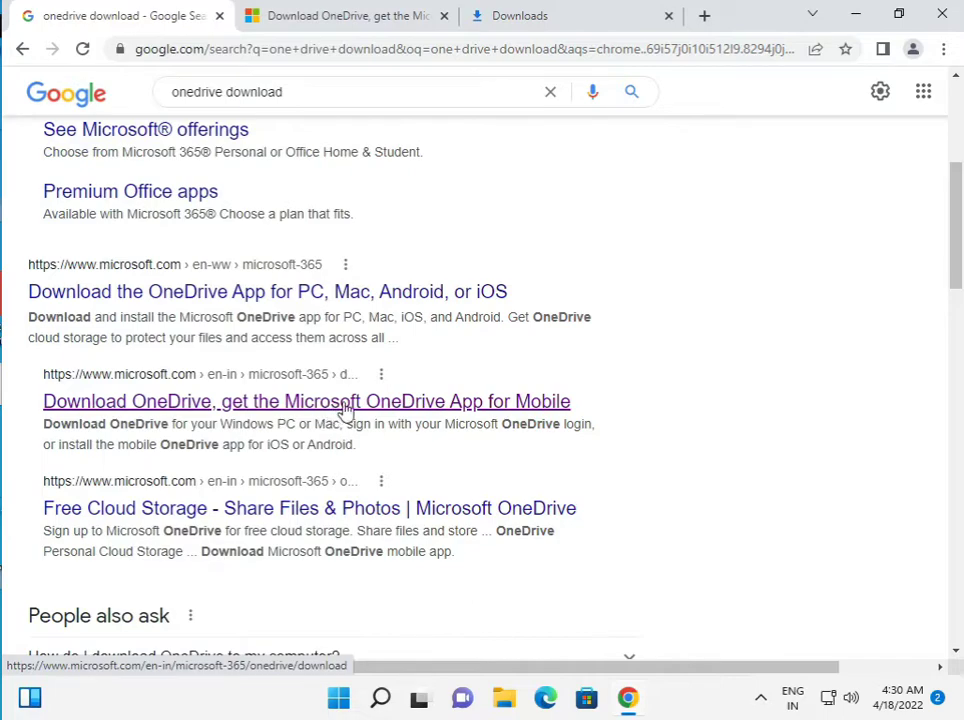
- Download the OneDriveSetup.exe installer from Microsoft's Download OneDrive page
left_click(308, 400)
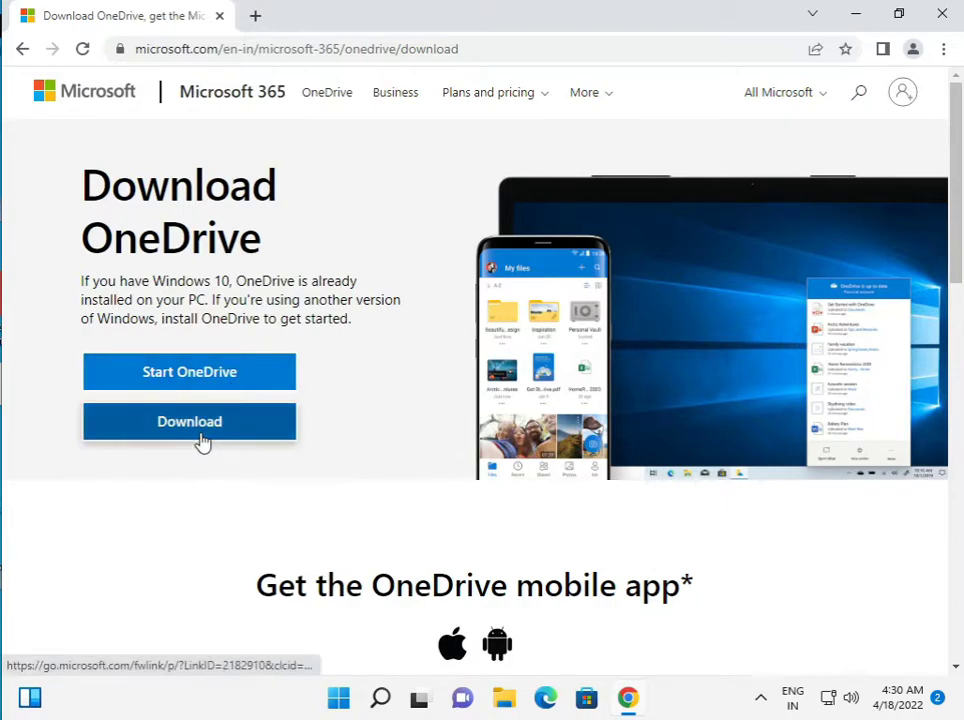
left_click(188, 420)
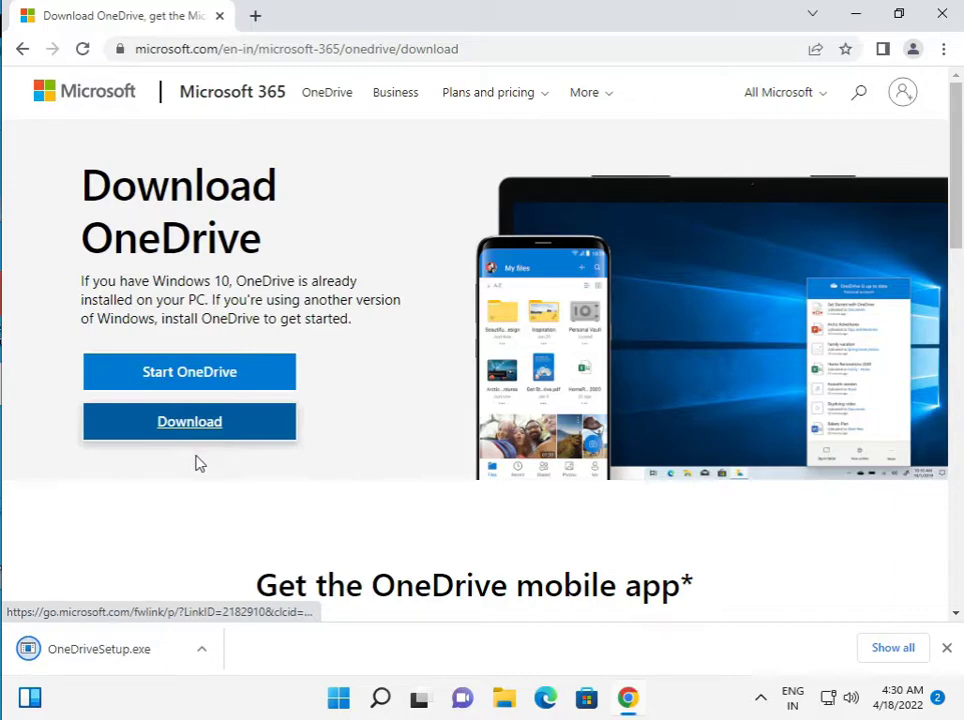
- Run OneDriveSetup.exe from the download bar and minimise Chrome to show the desktop
left_click(200, 648)
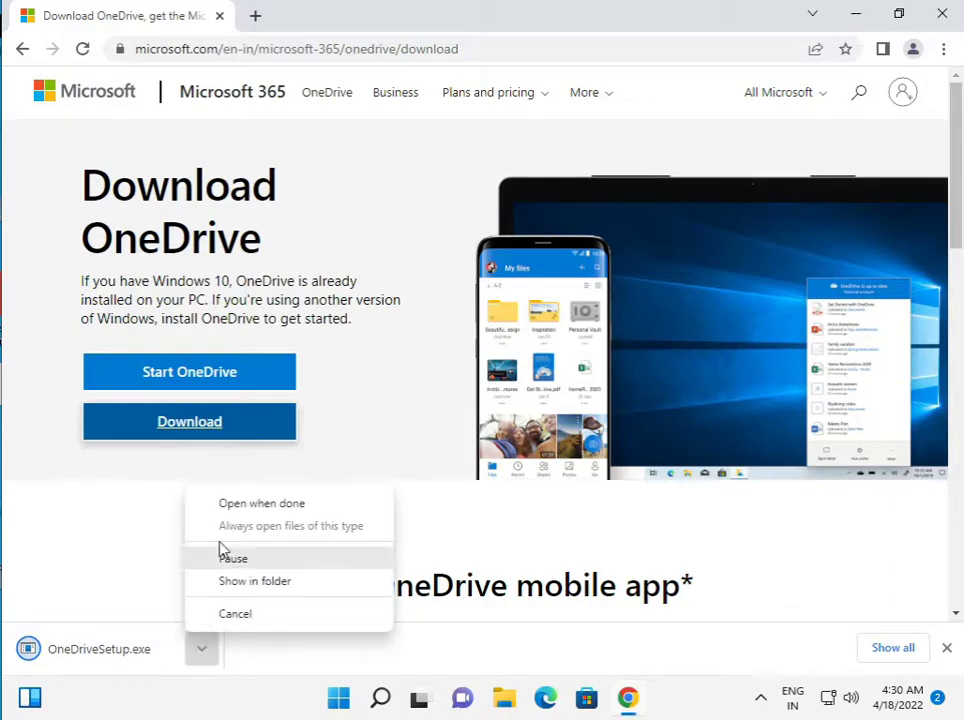
mouse_move(236, 508)
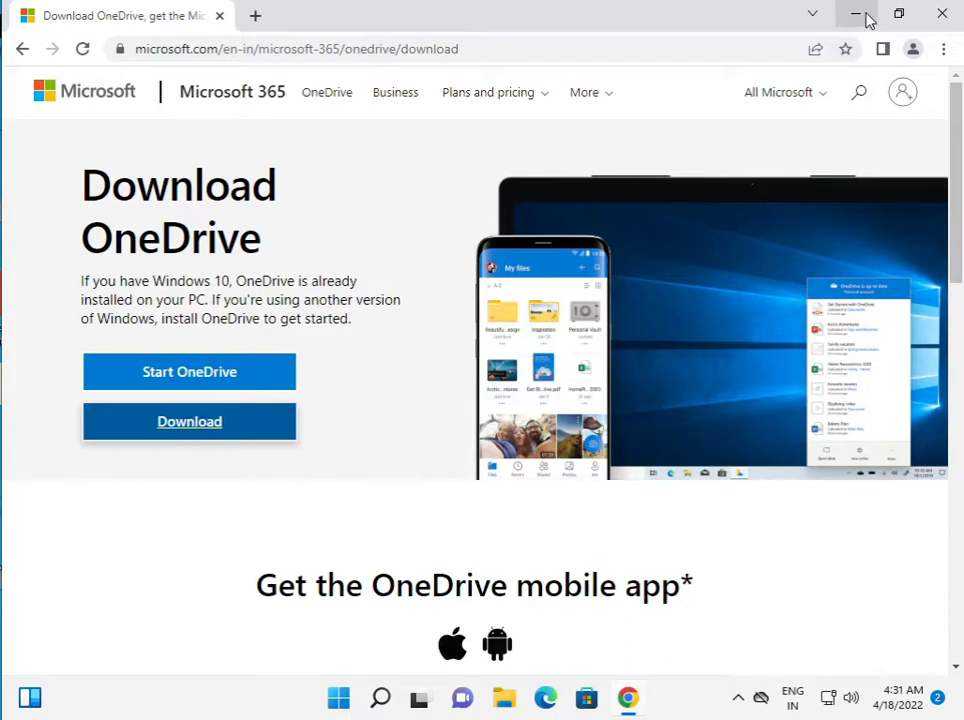
left_click(856, 14)
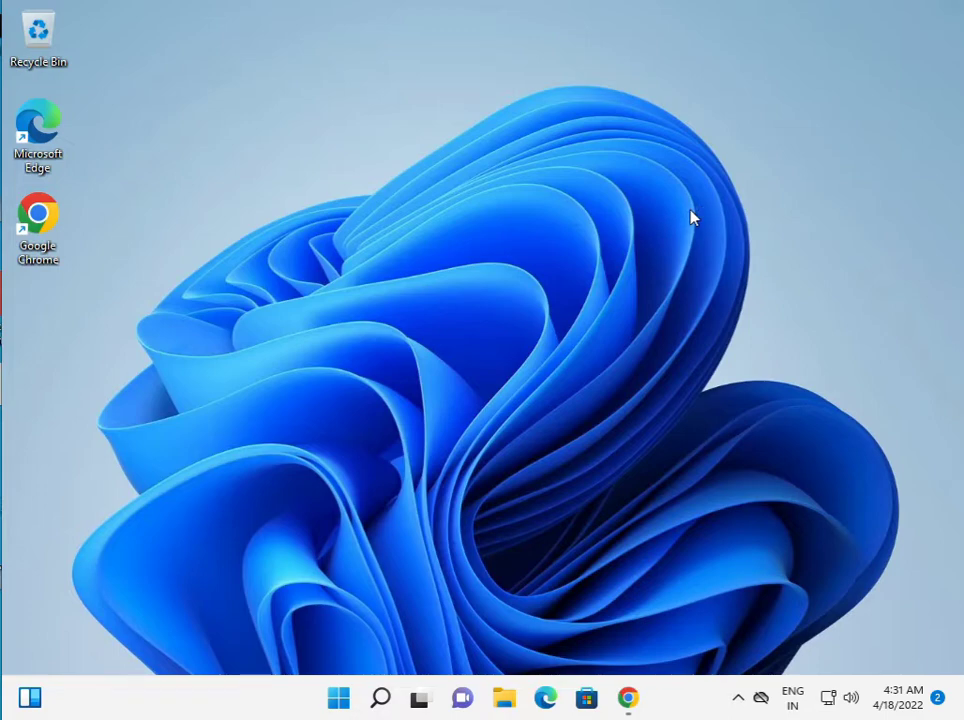
mouse_move(544, 684)
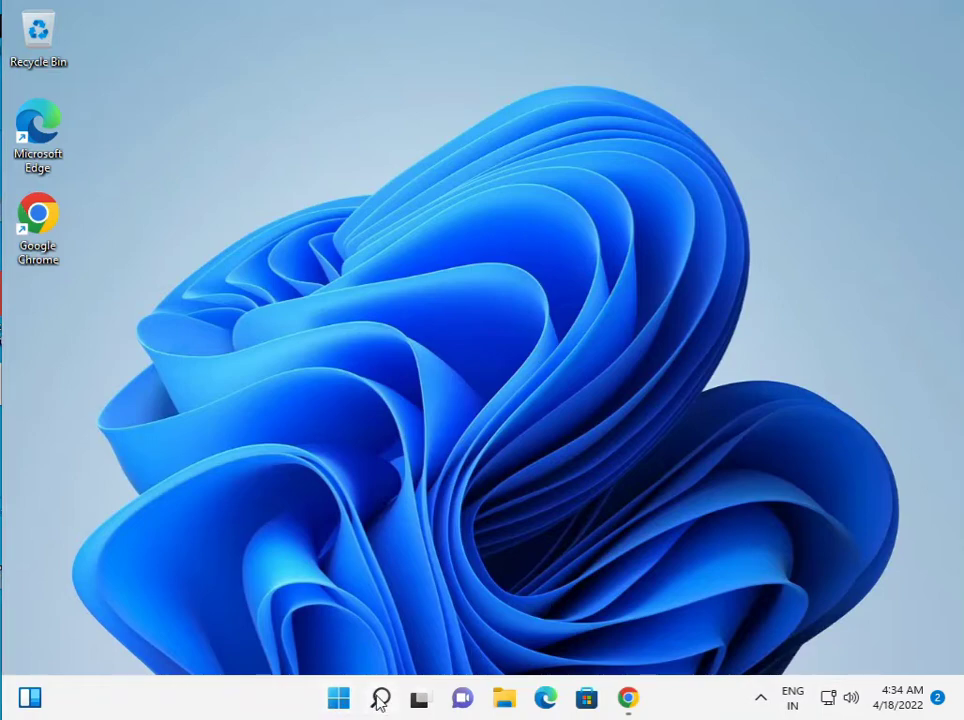
- Search Windows for 'one dr' so the OneDrive app appears as the best match
left_click(380, 696)
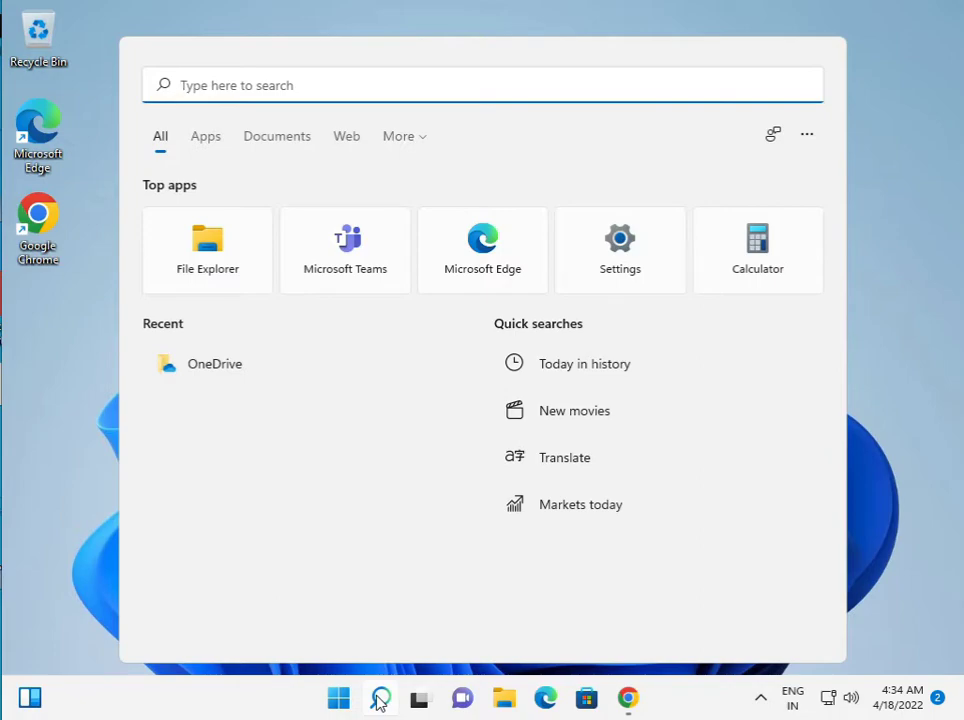
type("oneDrive")
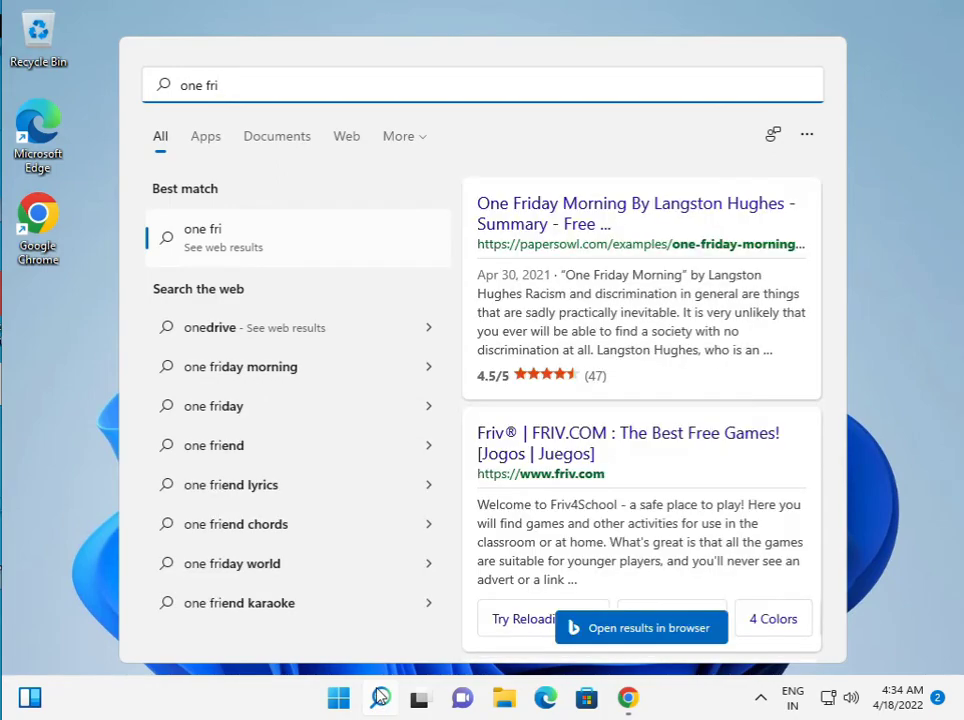
key("BackSpace")
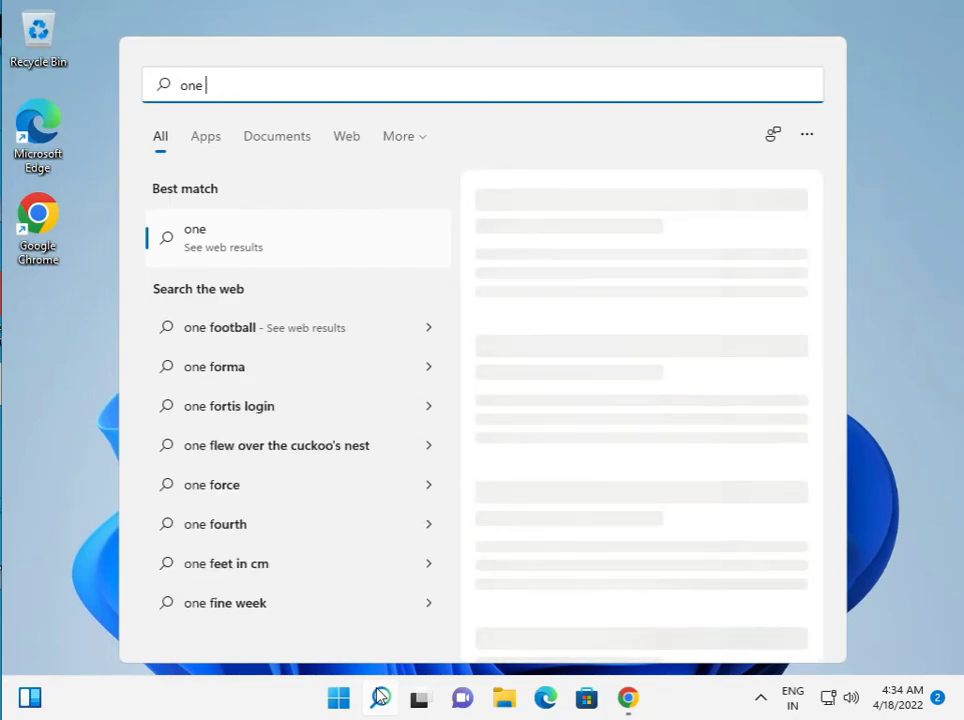
type("dr")
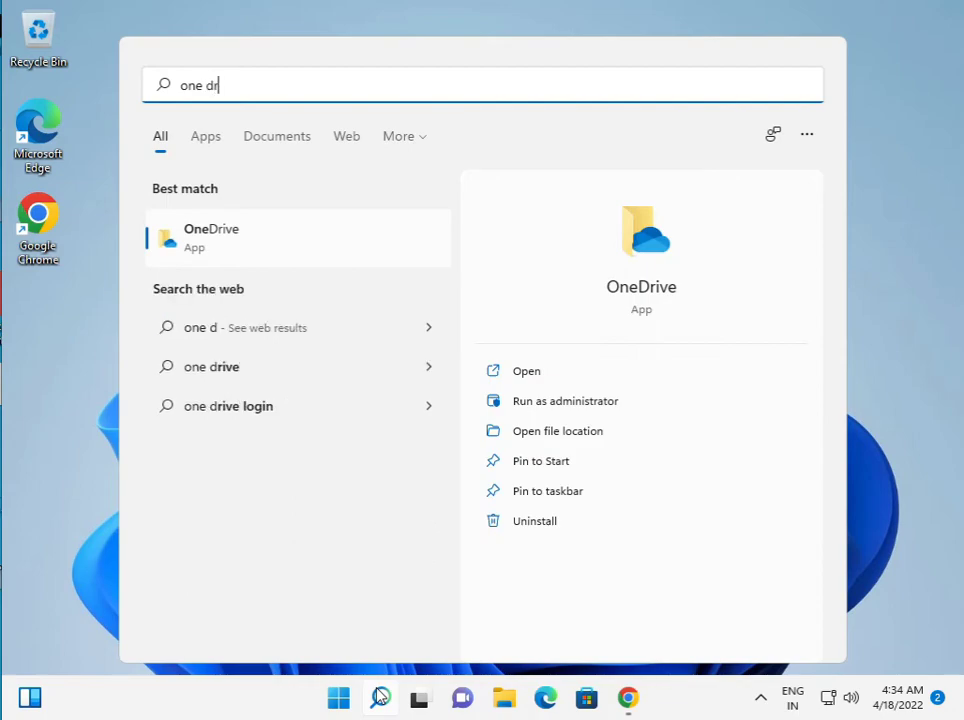